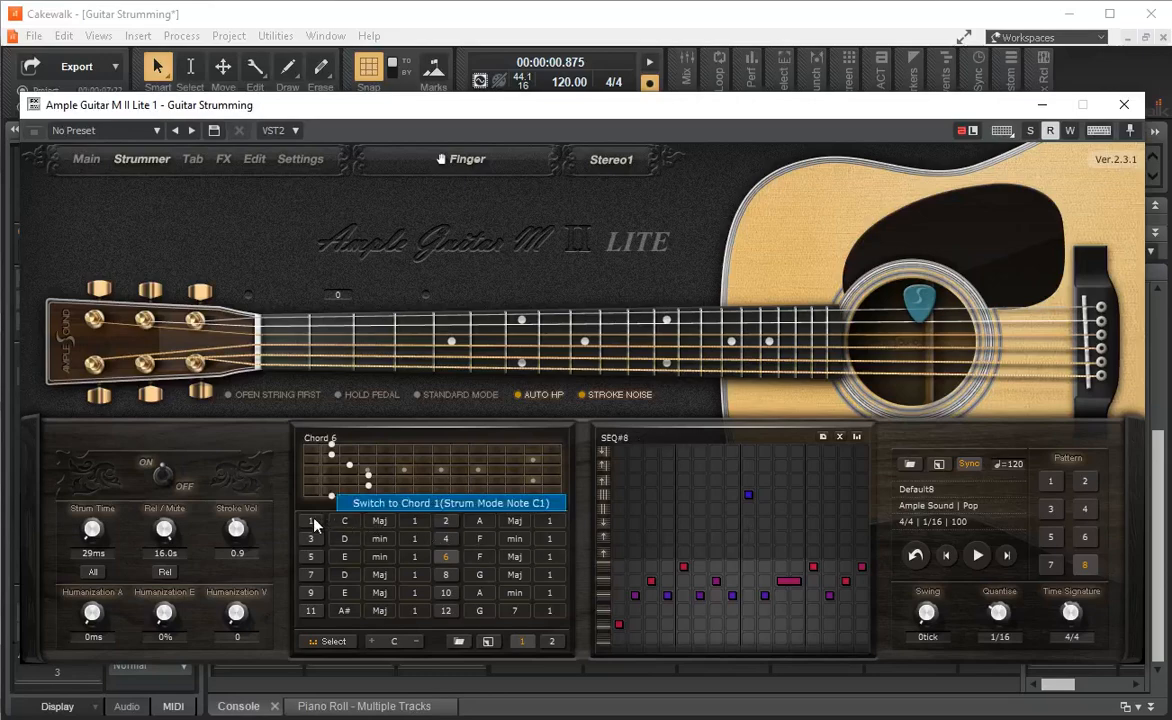
Switch Ample Guitar M II Lite from Strummer to the Main page showing mic, pan, width and keyboard.
click(86, 160)
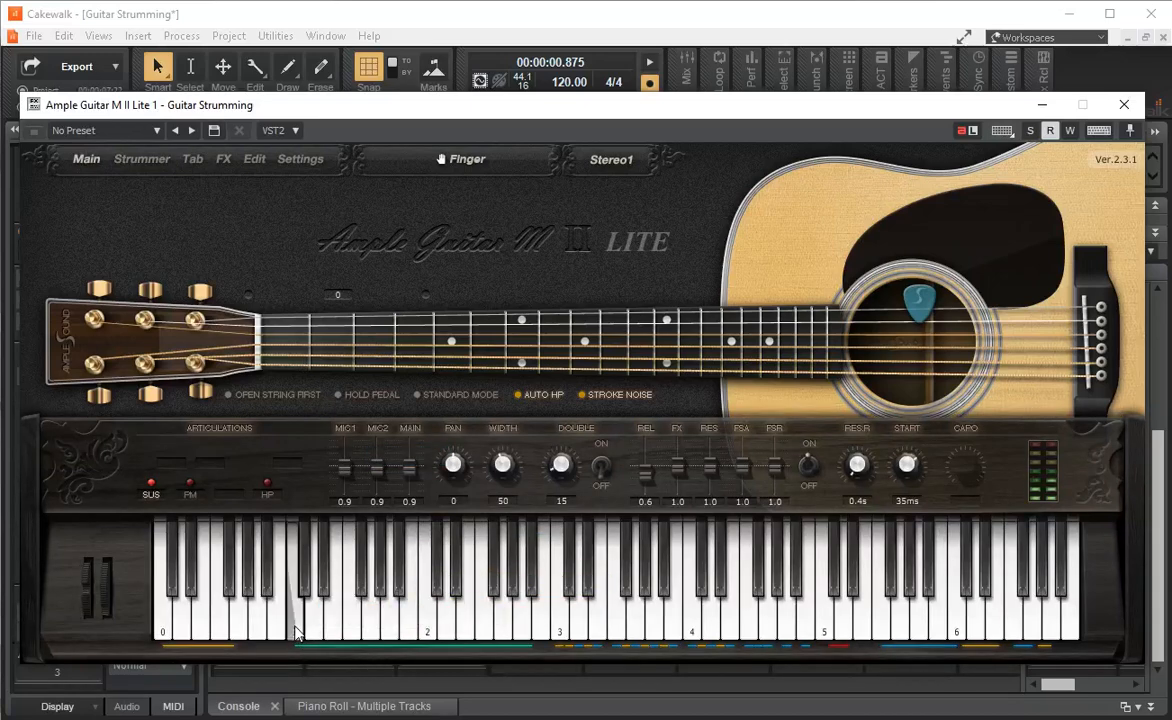
mouse_move(296, 632)
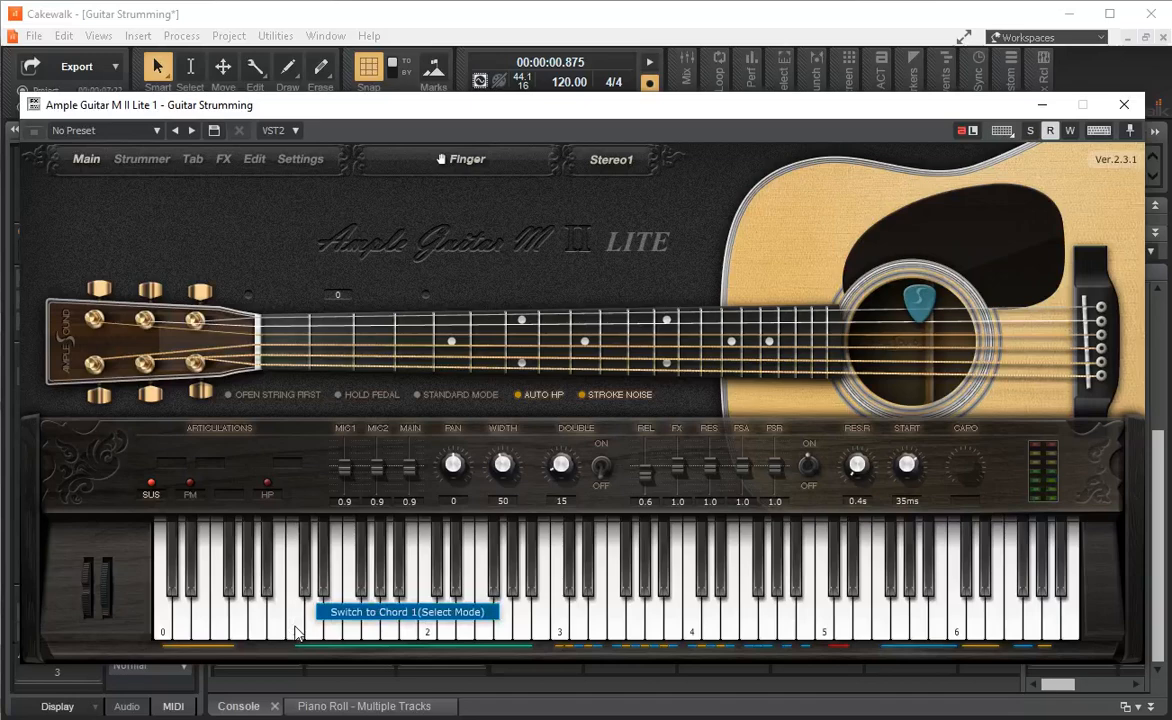
click(562, 600)
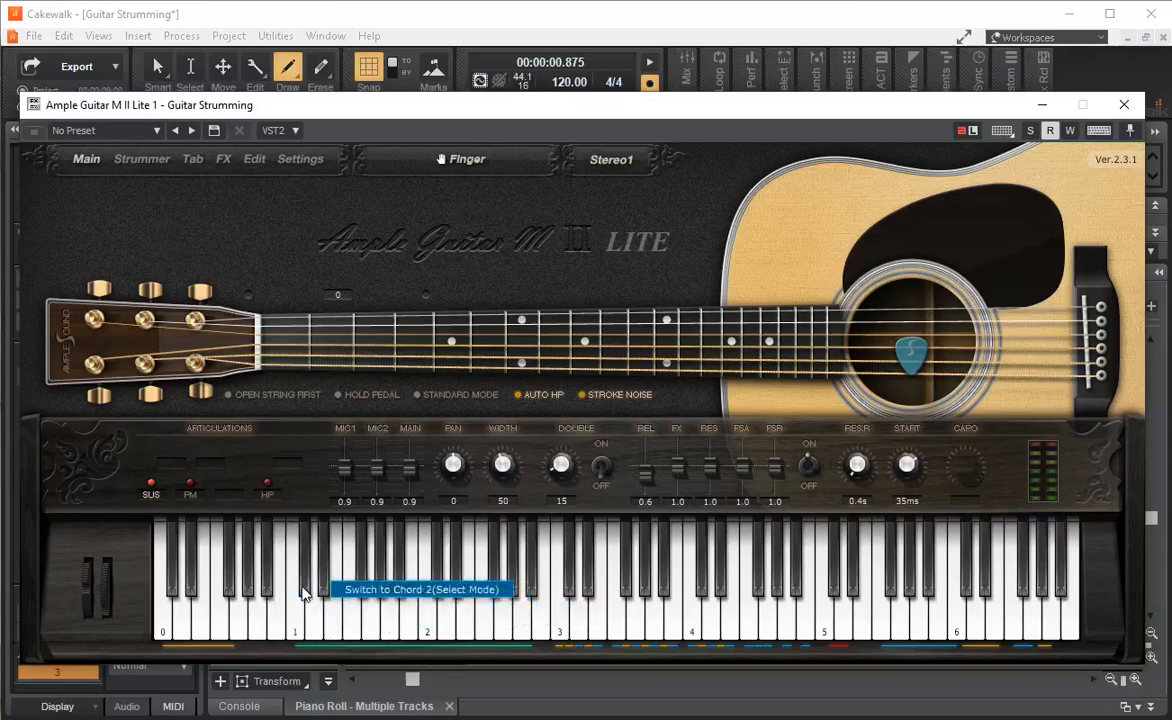
click(224, 160)
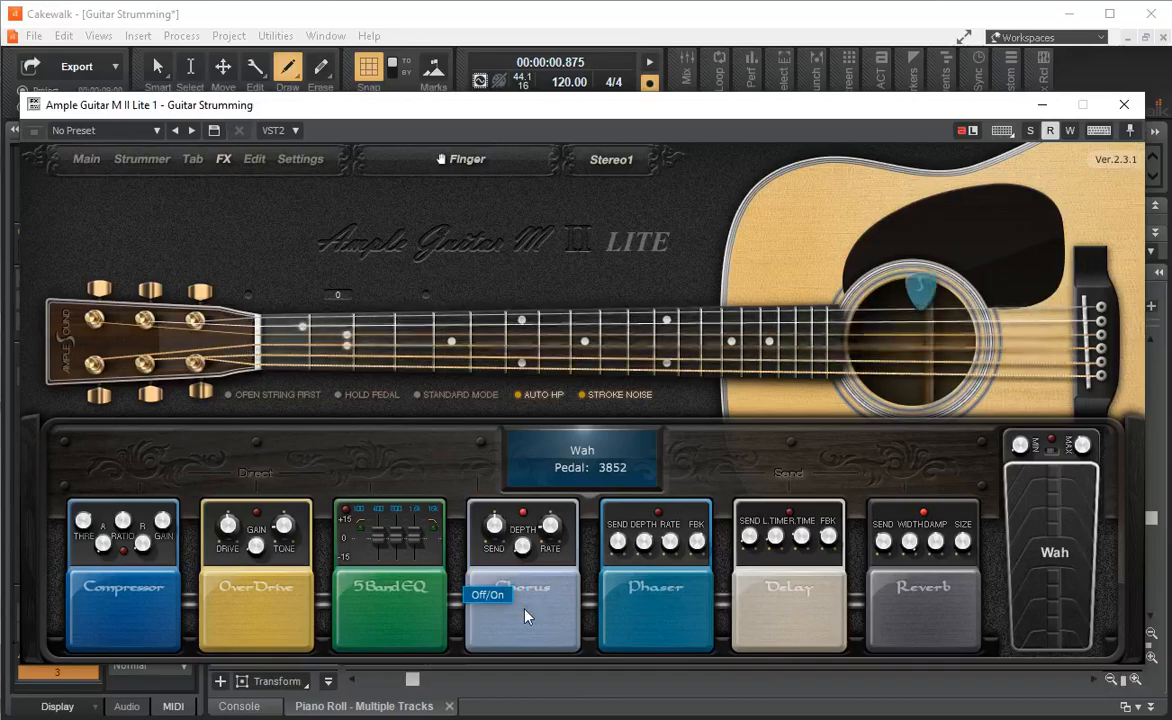